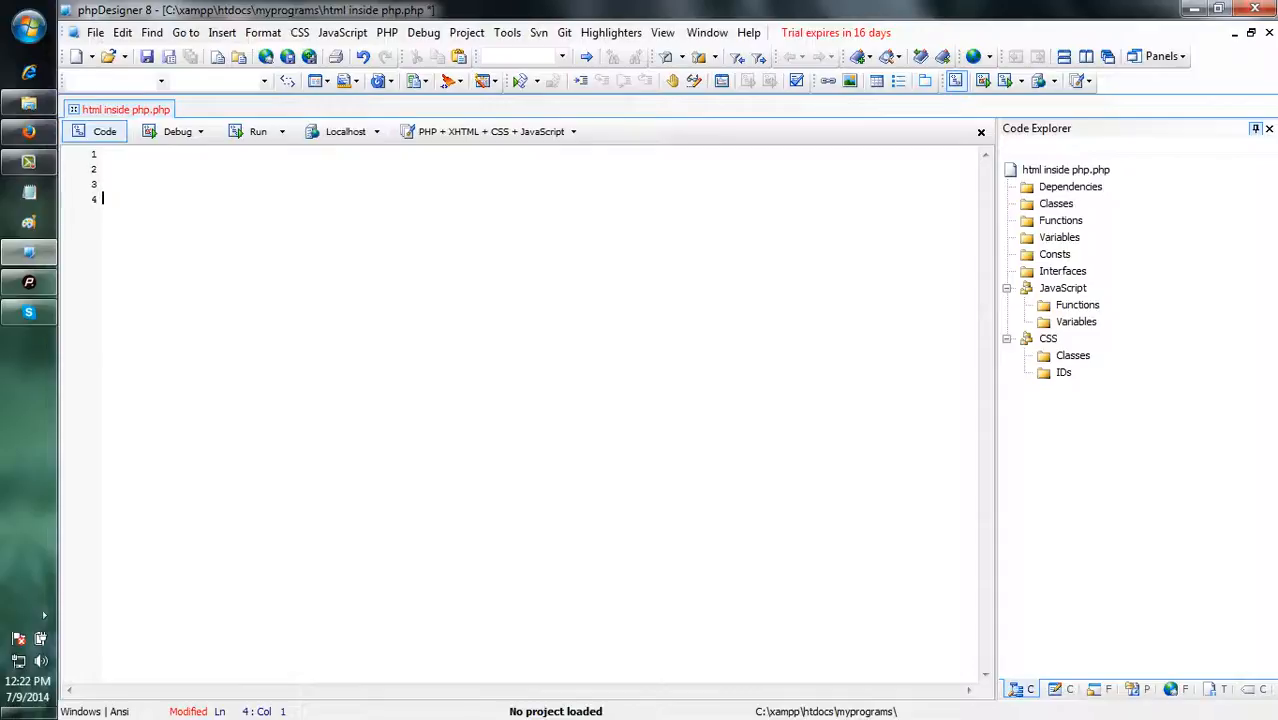
- Write <input type="text" name="n1" value="vlr soft"/> on line 4 and save the file
type("<")
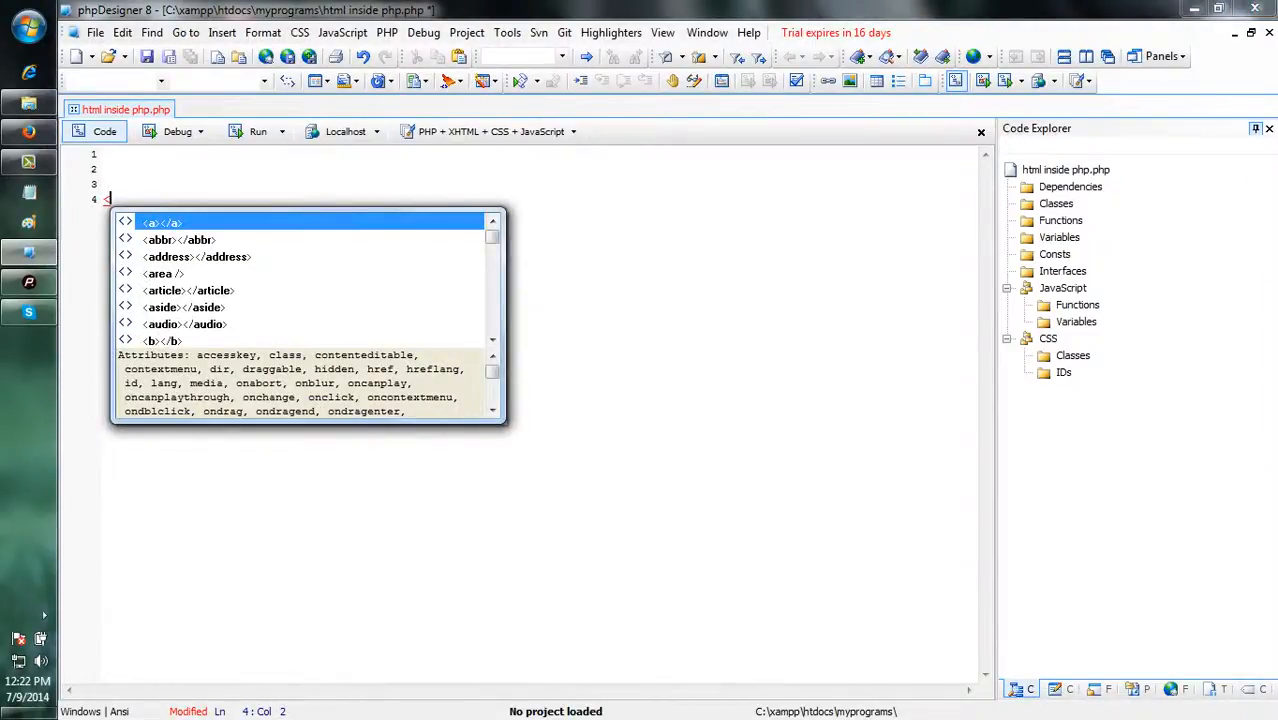
type("?php")
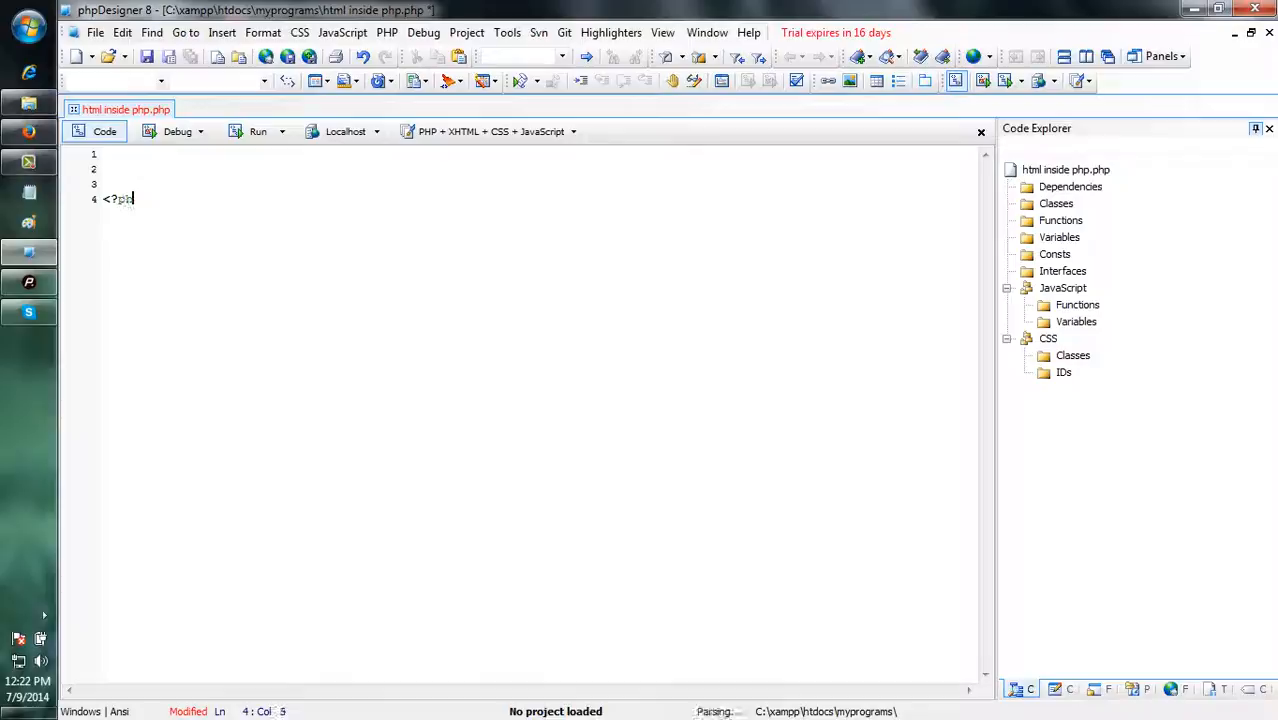
type("p")
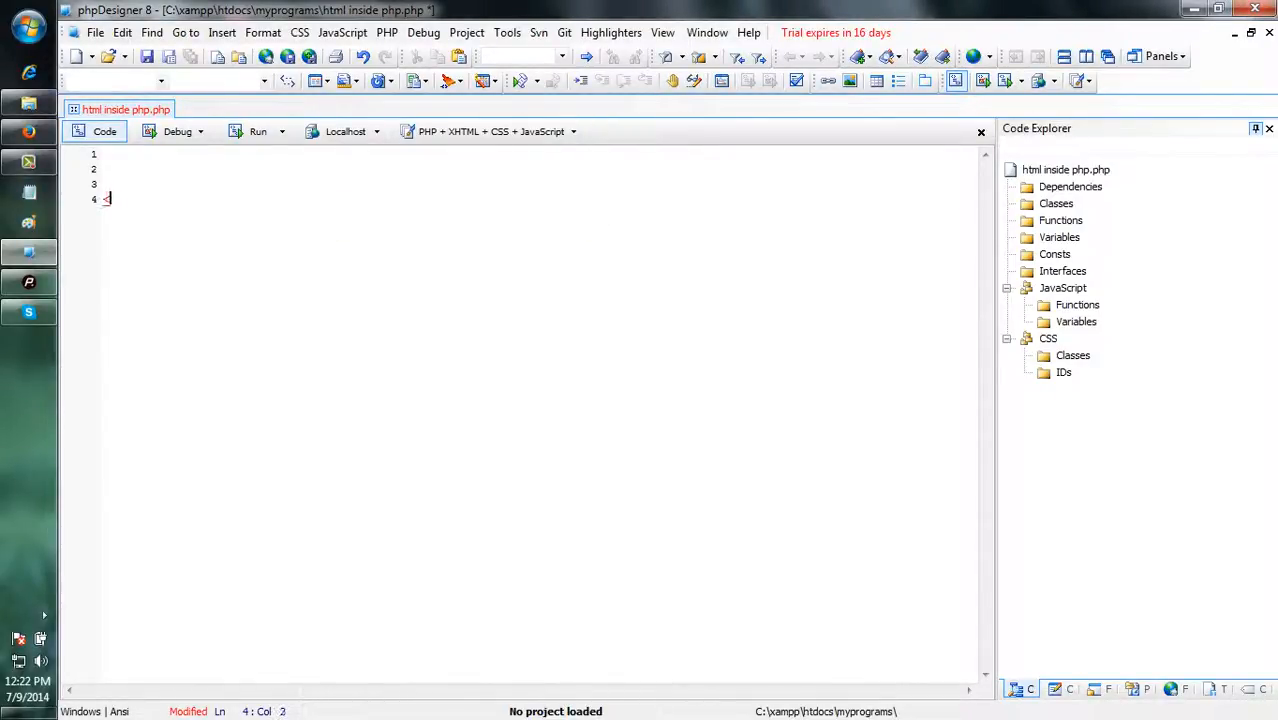
key("Backspace")
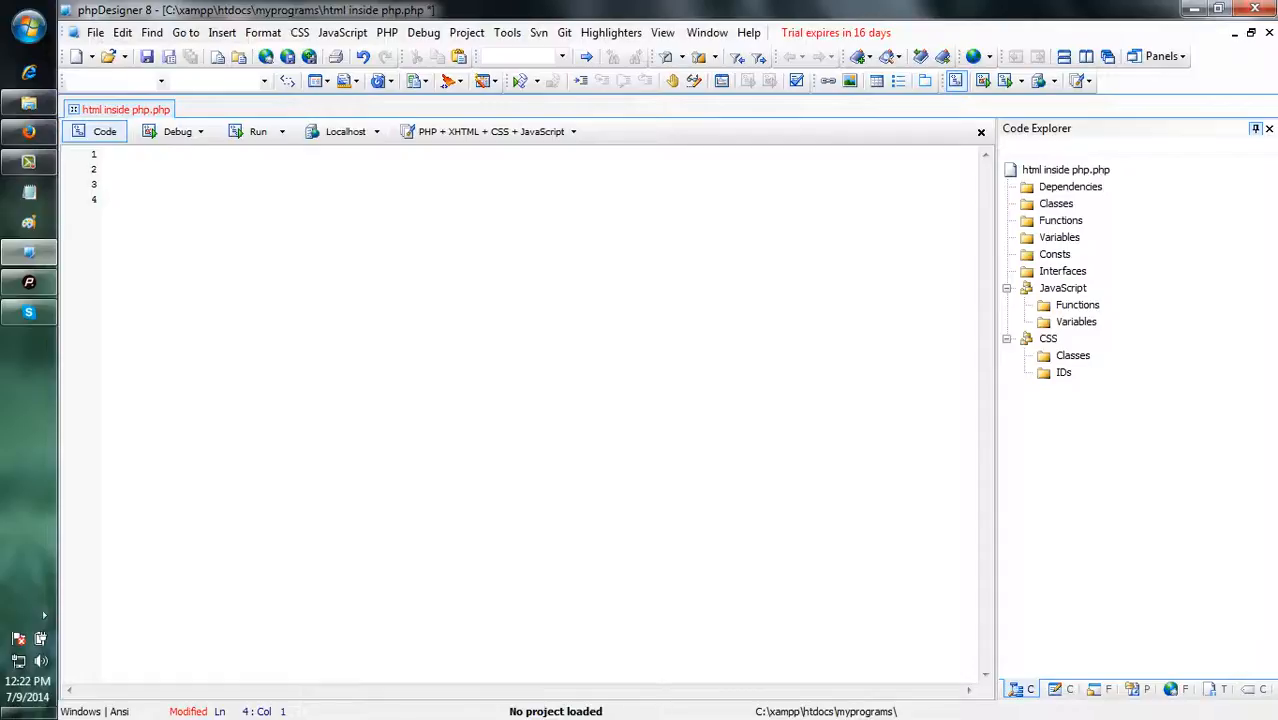
type("<i")
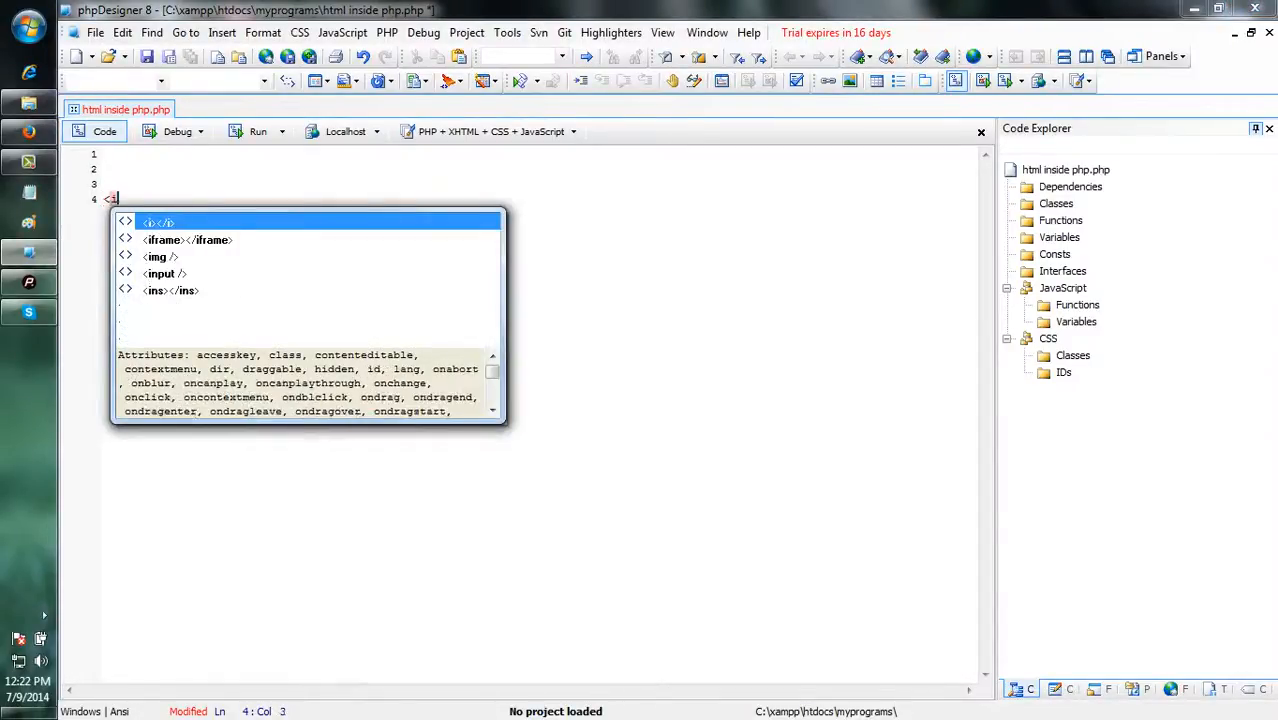
type("nput />")
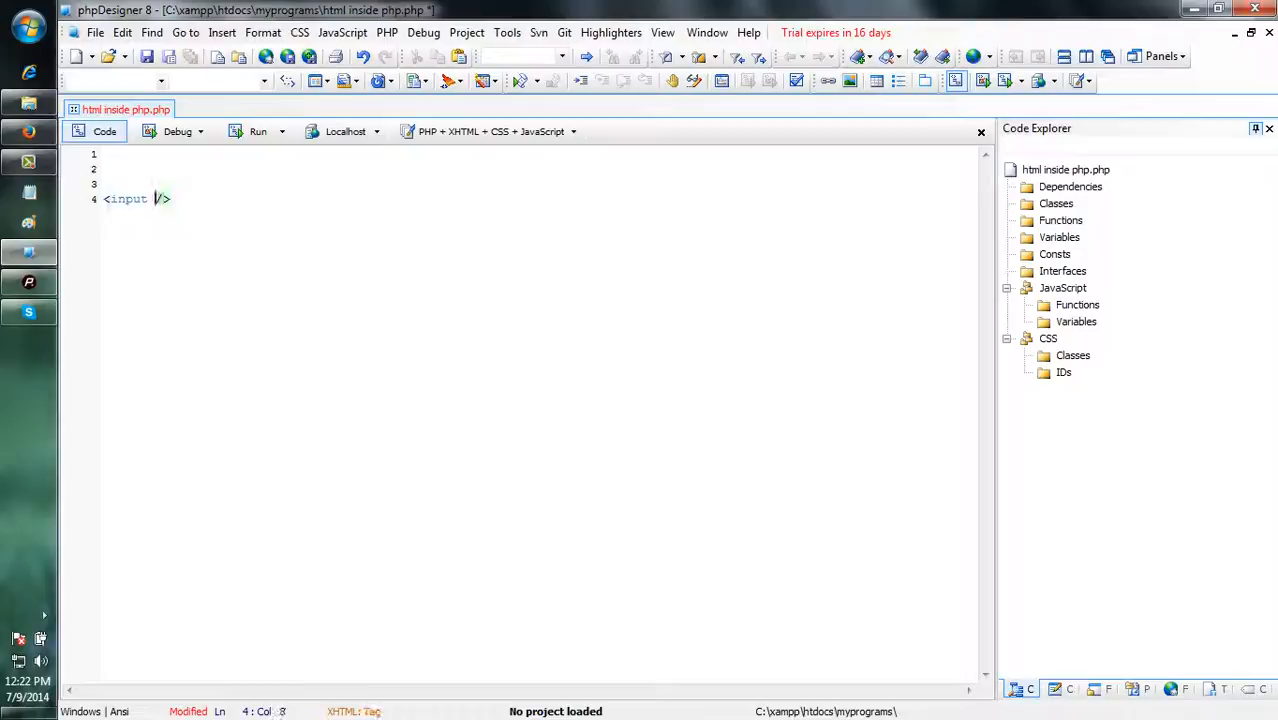
type("type")
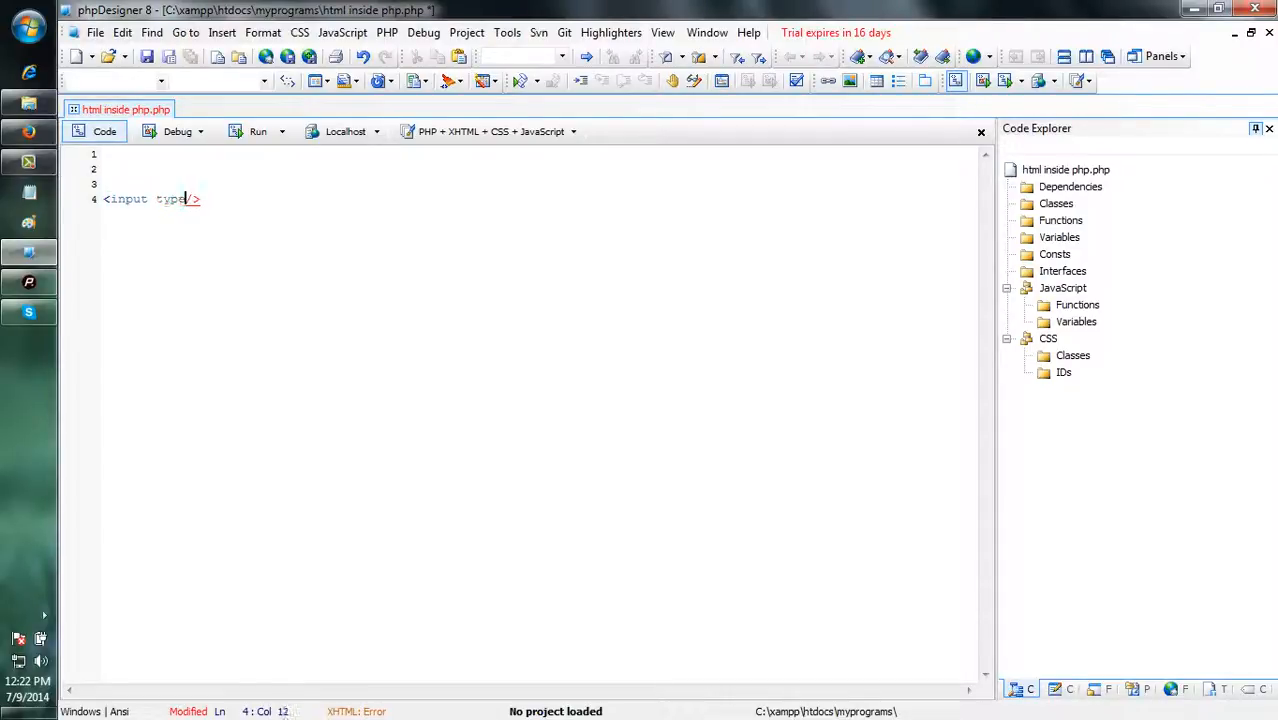
type("=\"")
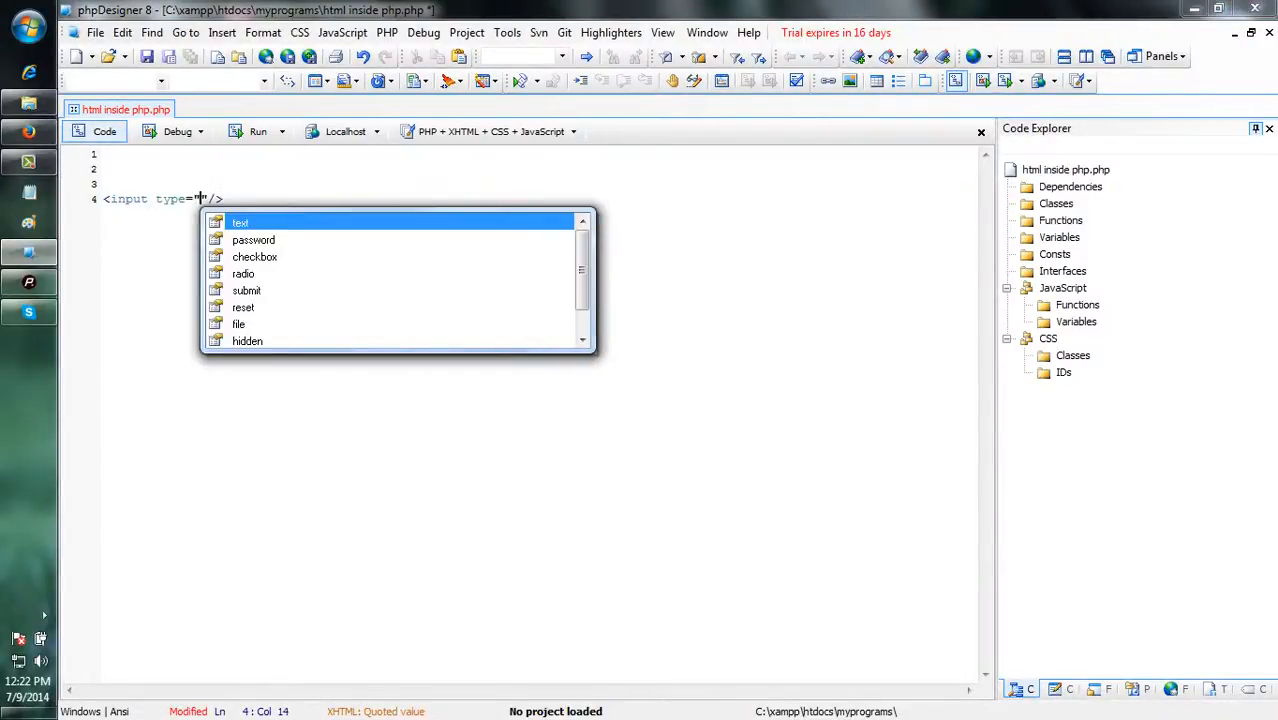
type("ext")
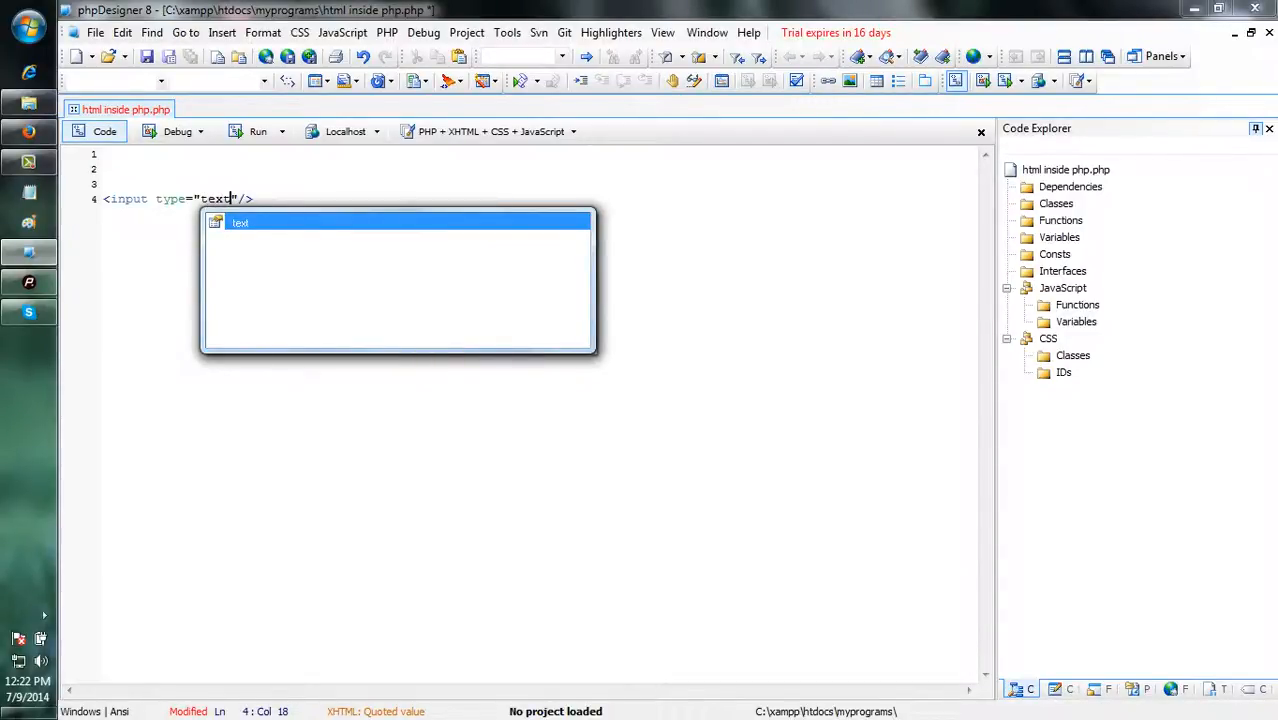
type("name=\"\"")
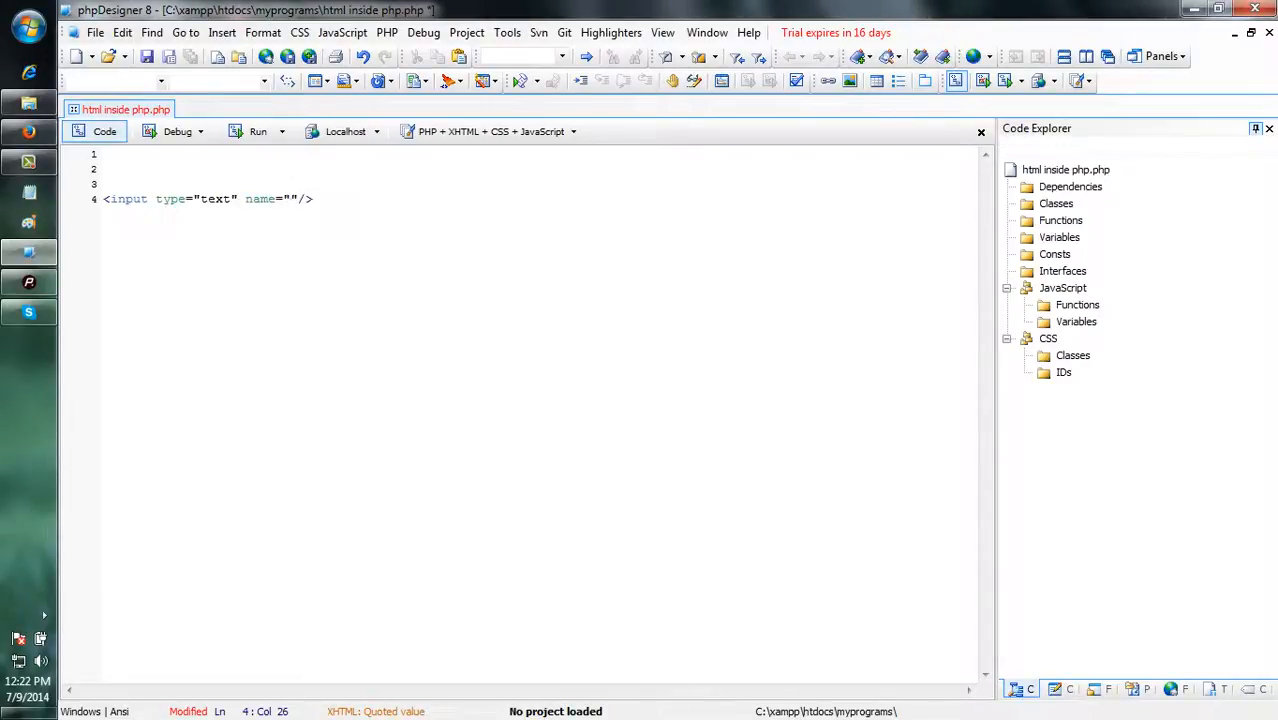
type("n1\" value=\"vlau")
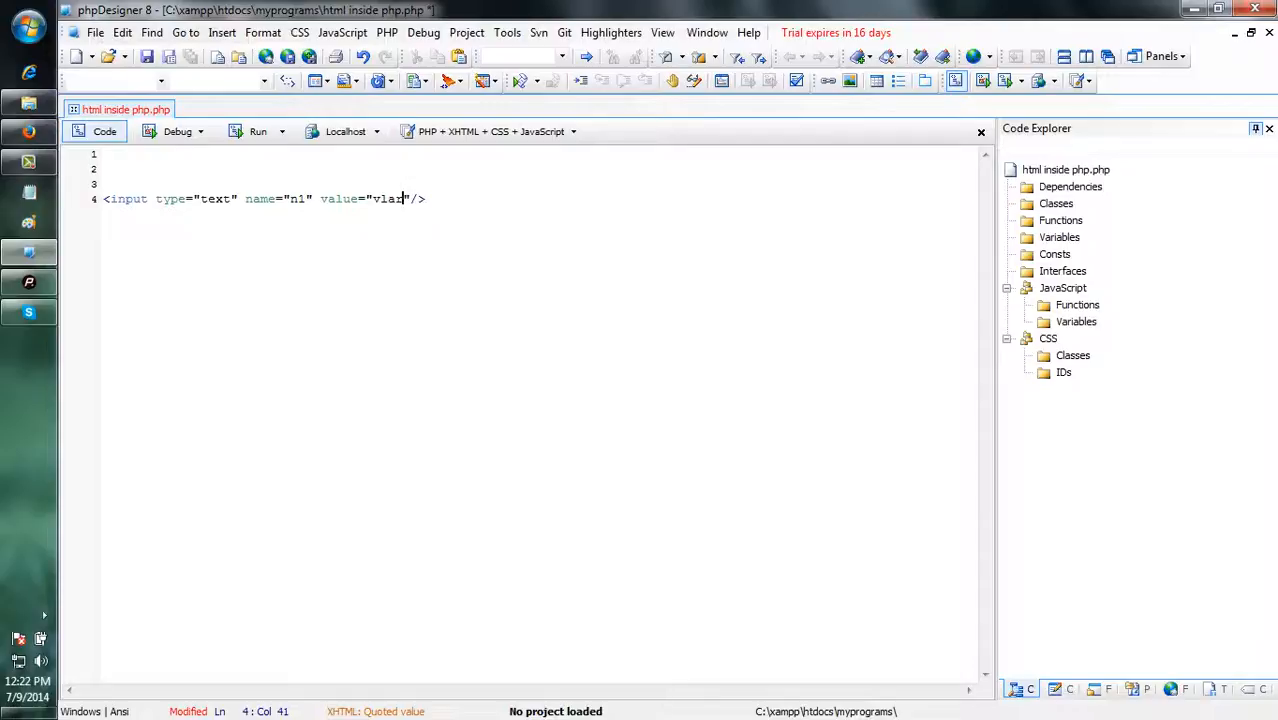
key("Backspace")
type(" soft")
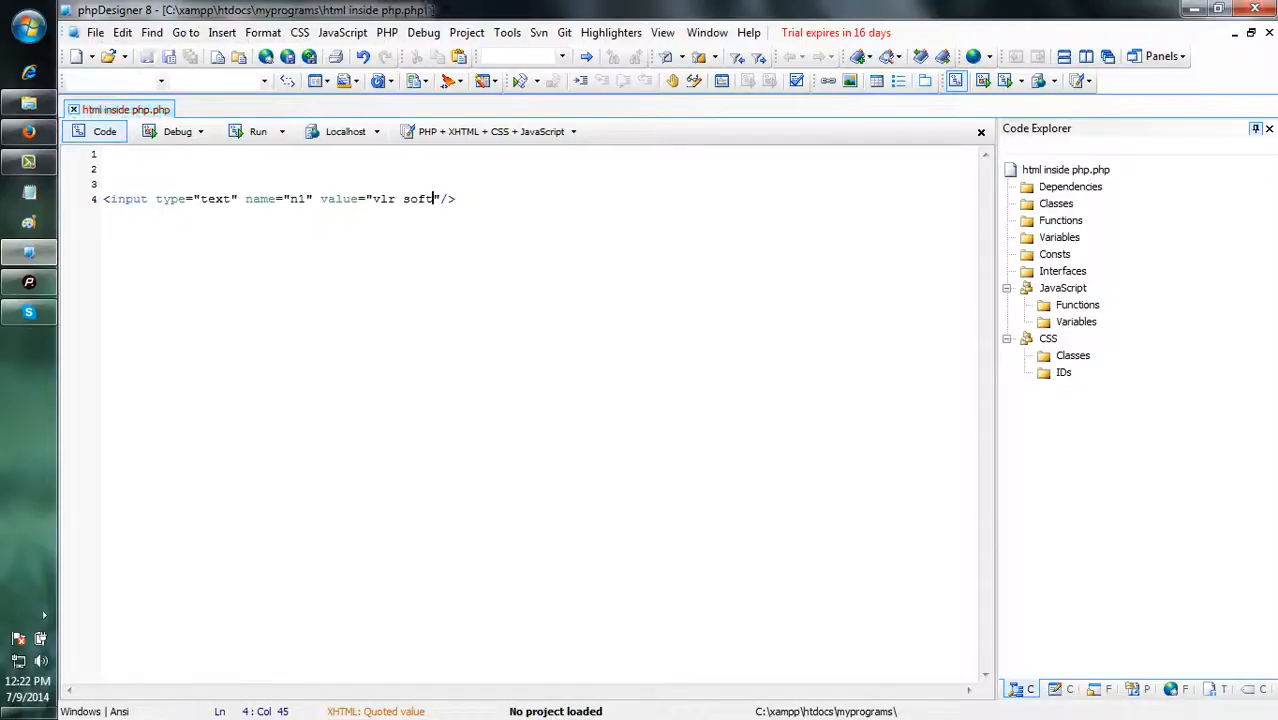
- Open html inside php.php from the Firefox localhost/myprograms index
left_click(258, 131)
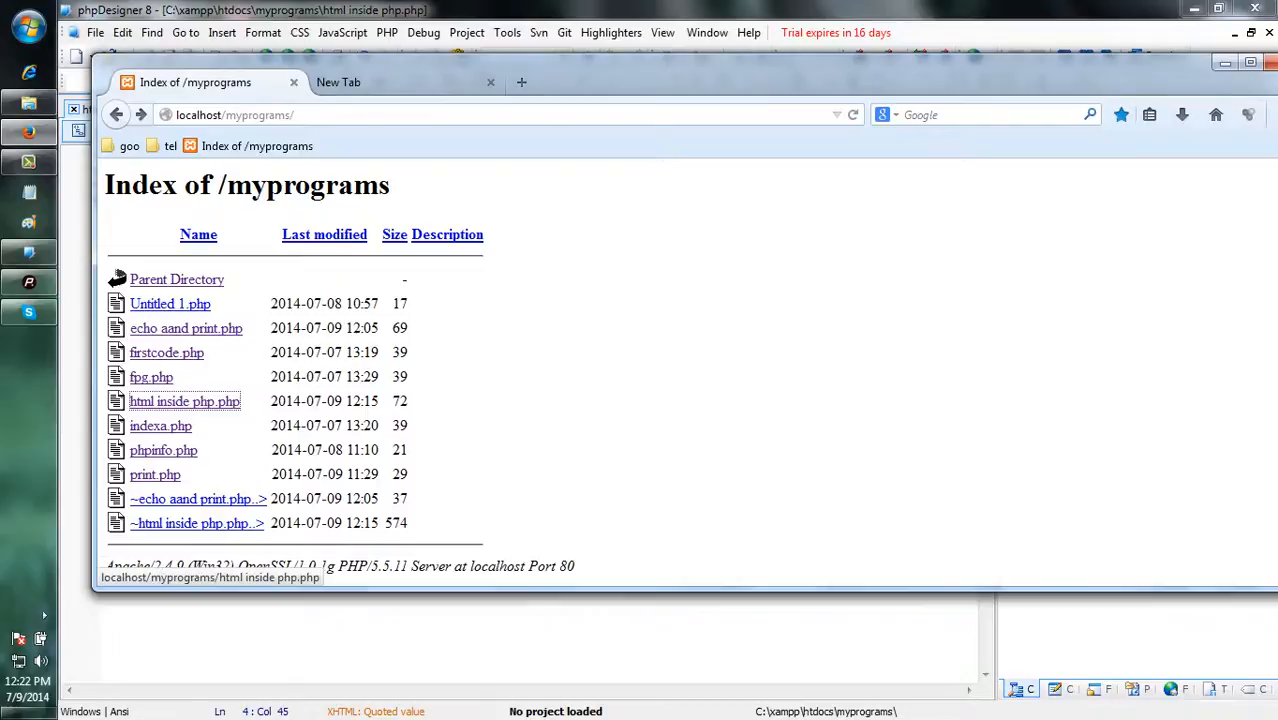
left_click(184, 401)
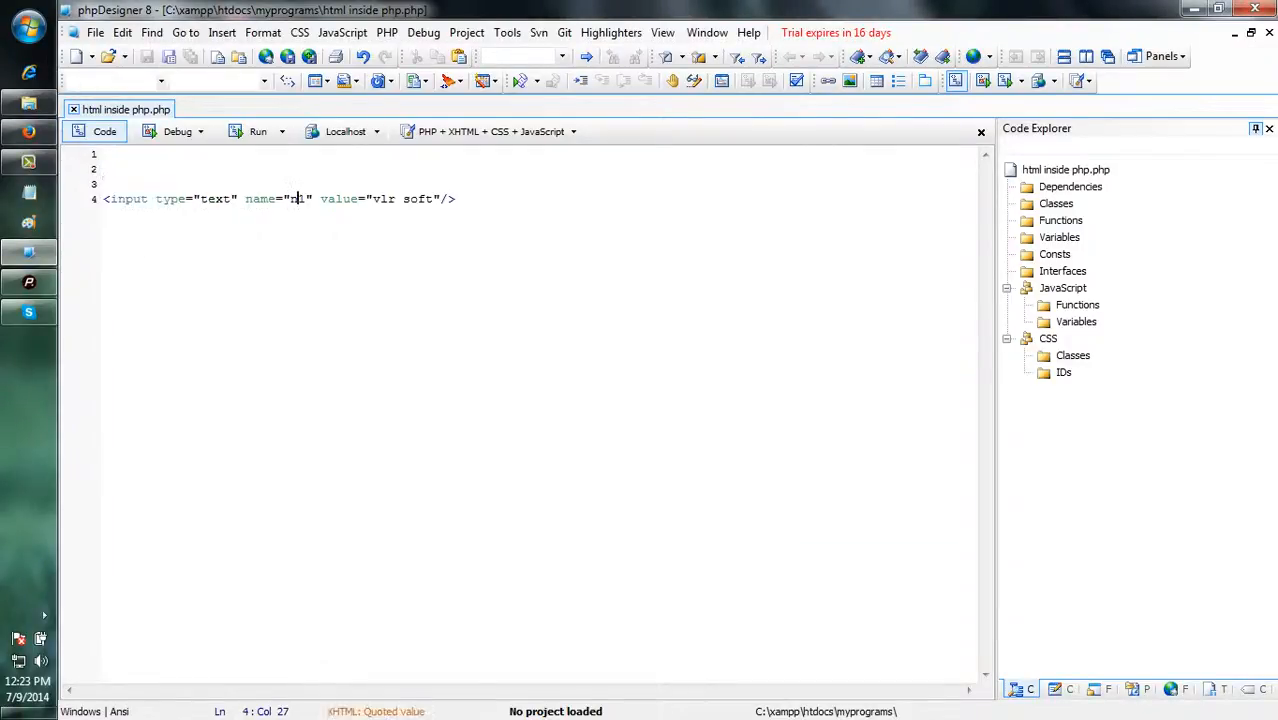
- Close the input tag and add a <?php ... ?> block beneath it
type("n1")
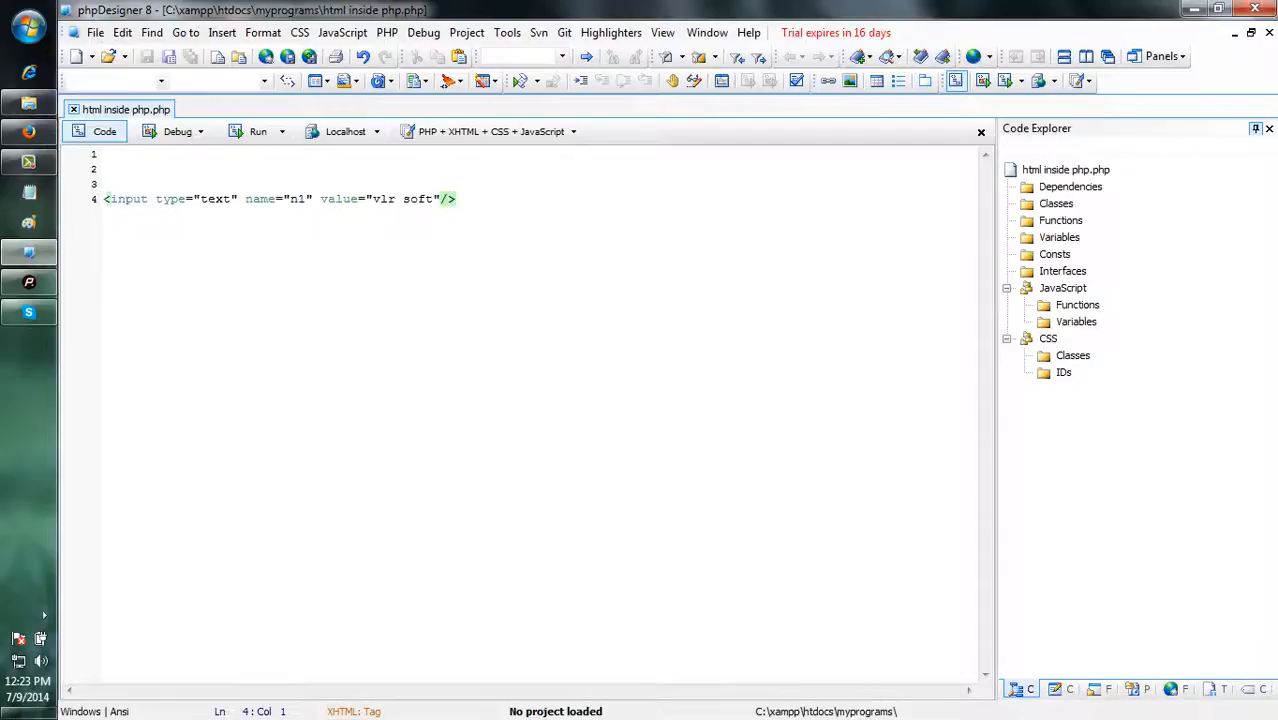
left_click(455, 198)
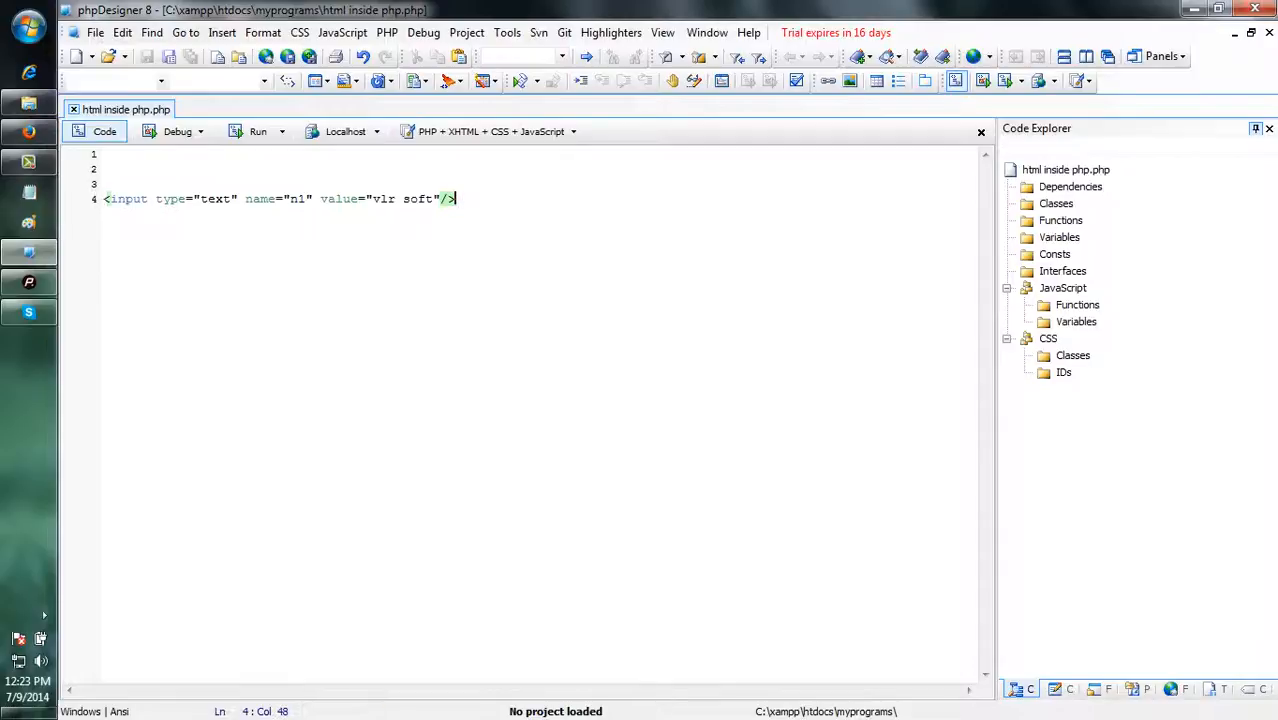
type(">")
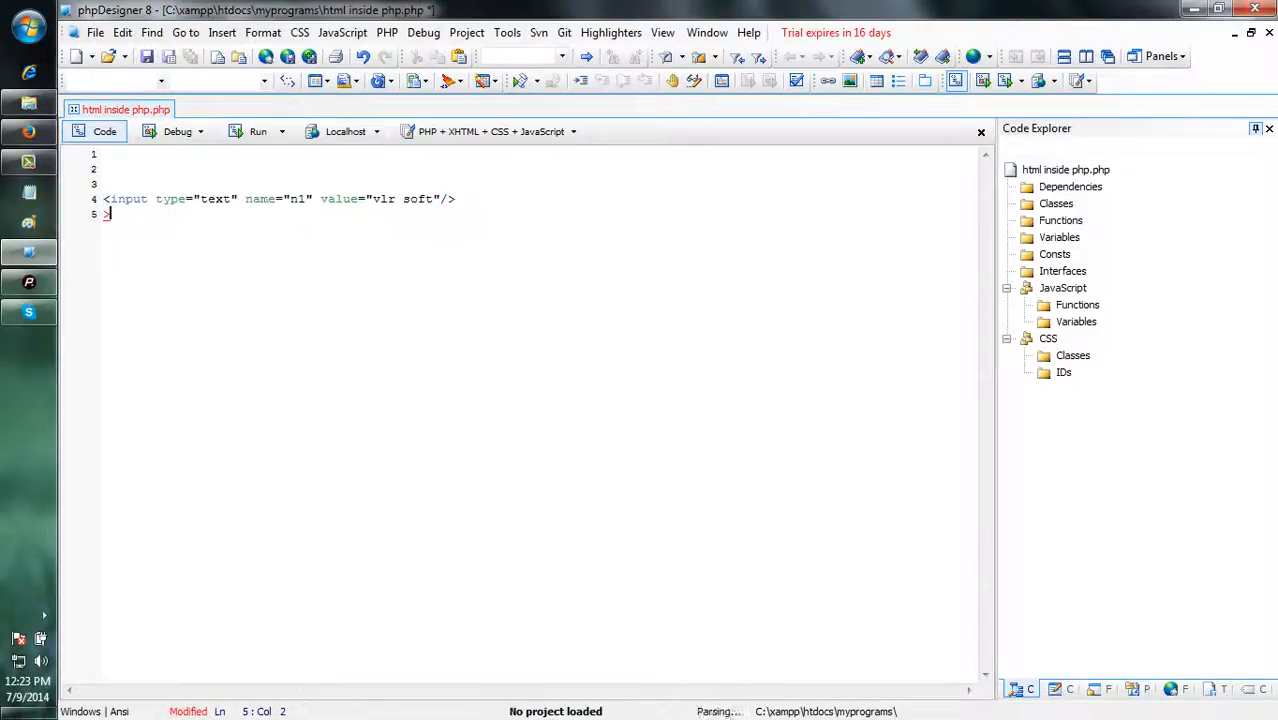
type("<?")
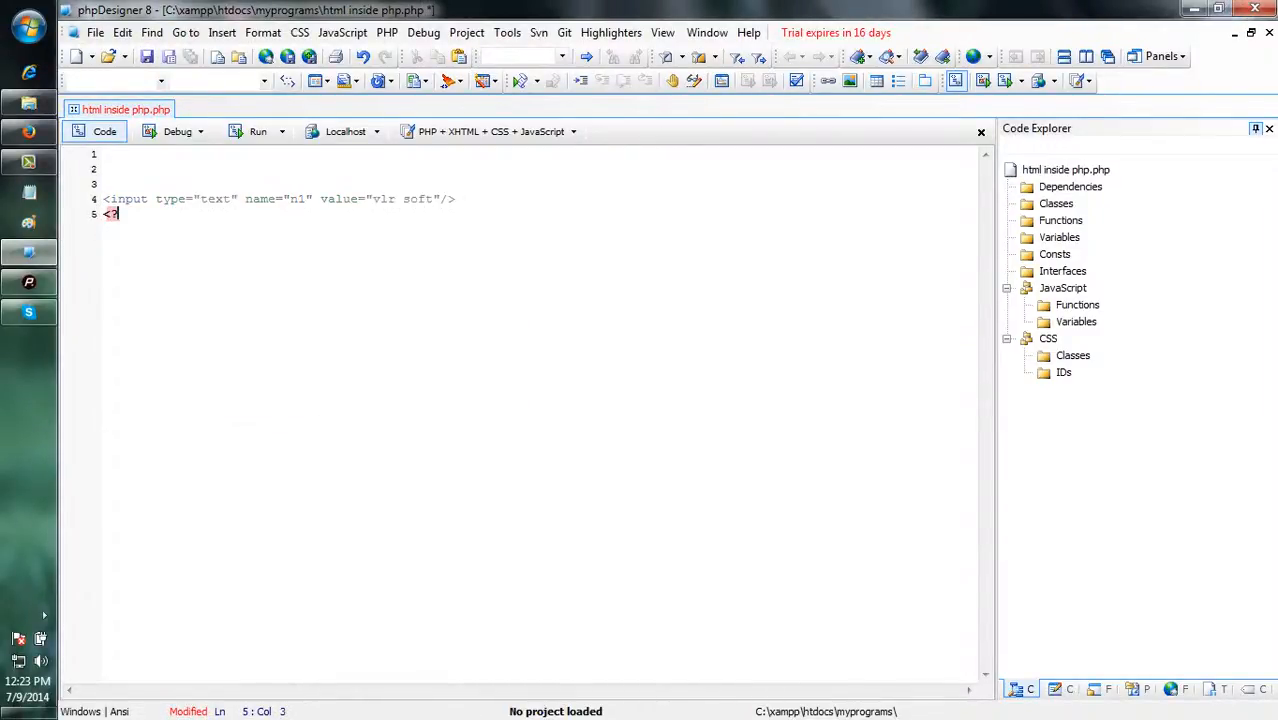
type("php")
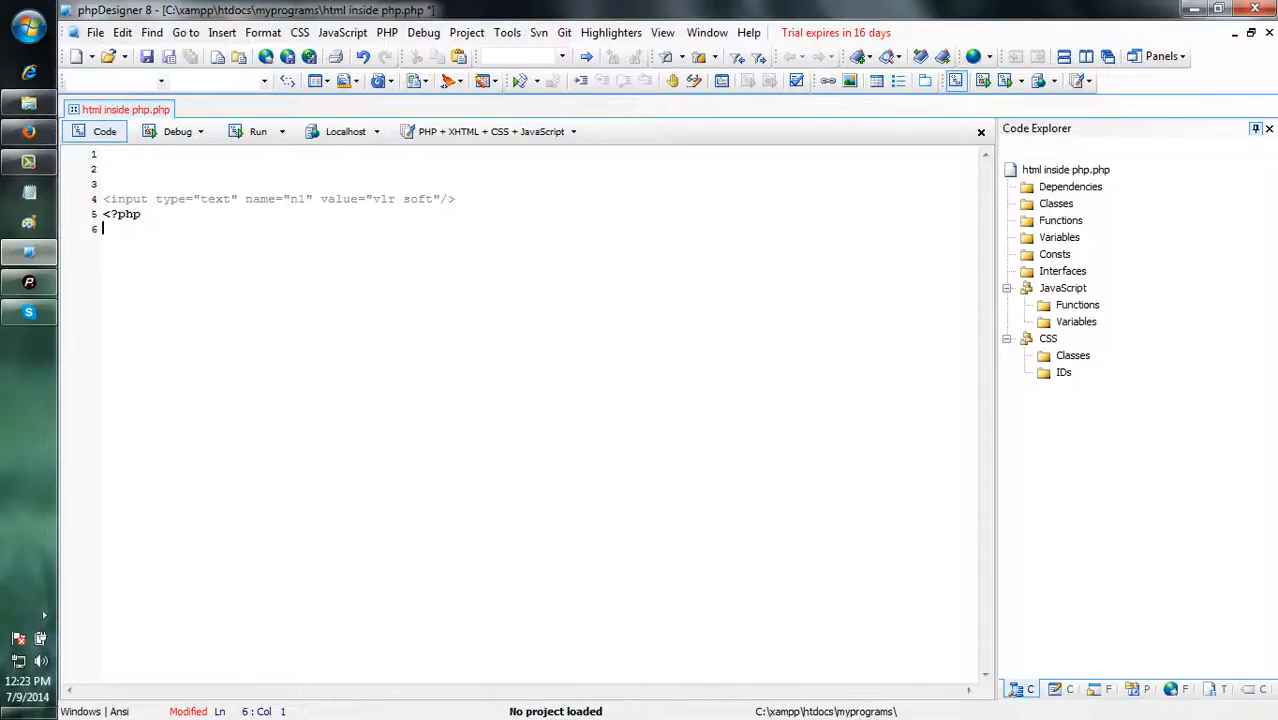
type("?>")
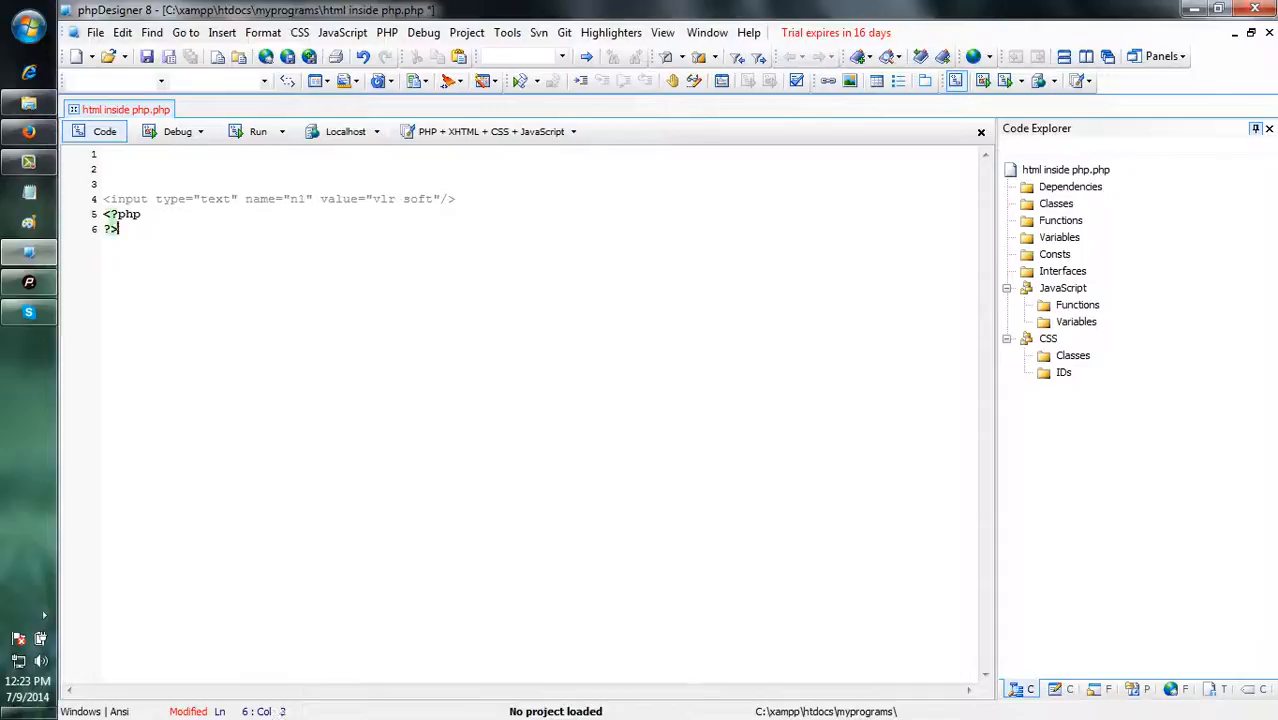
- Write echo "hai" inside the PHP block
left_click(123, 213)
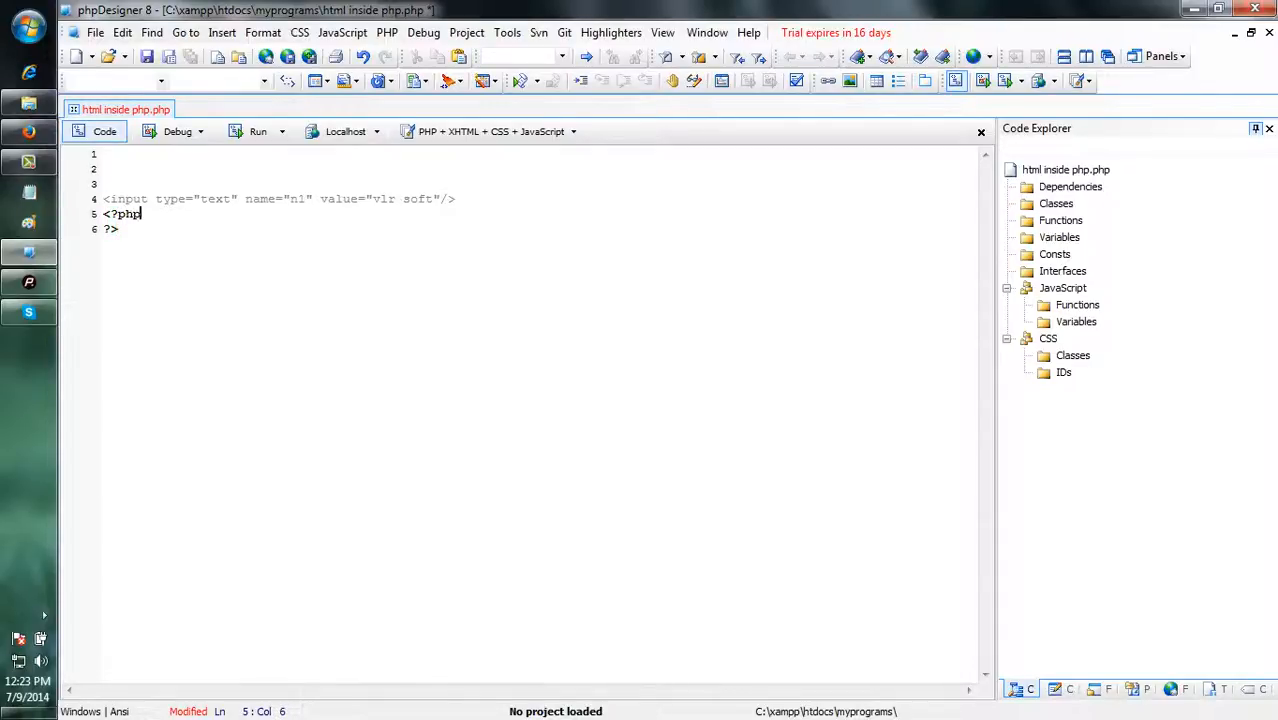
type("echo")
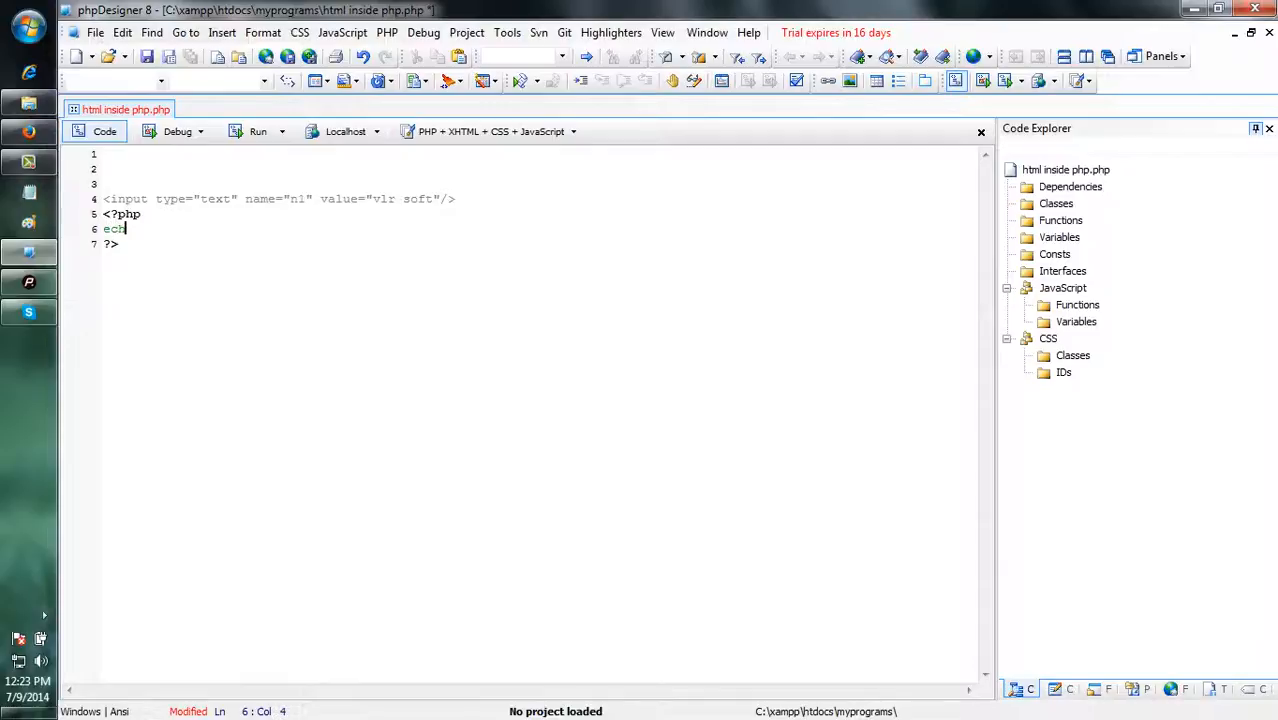
type("o \"h")
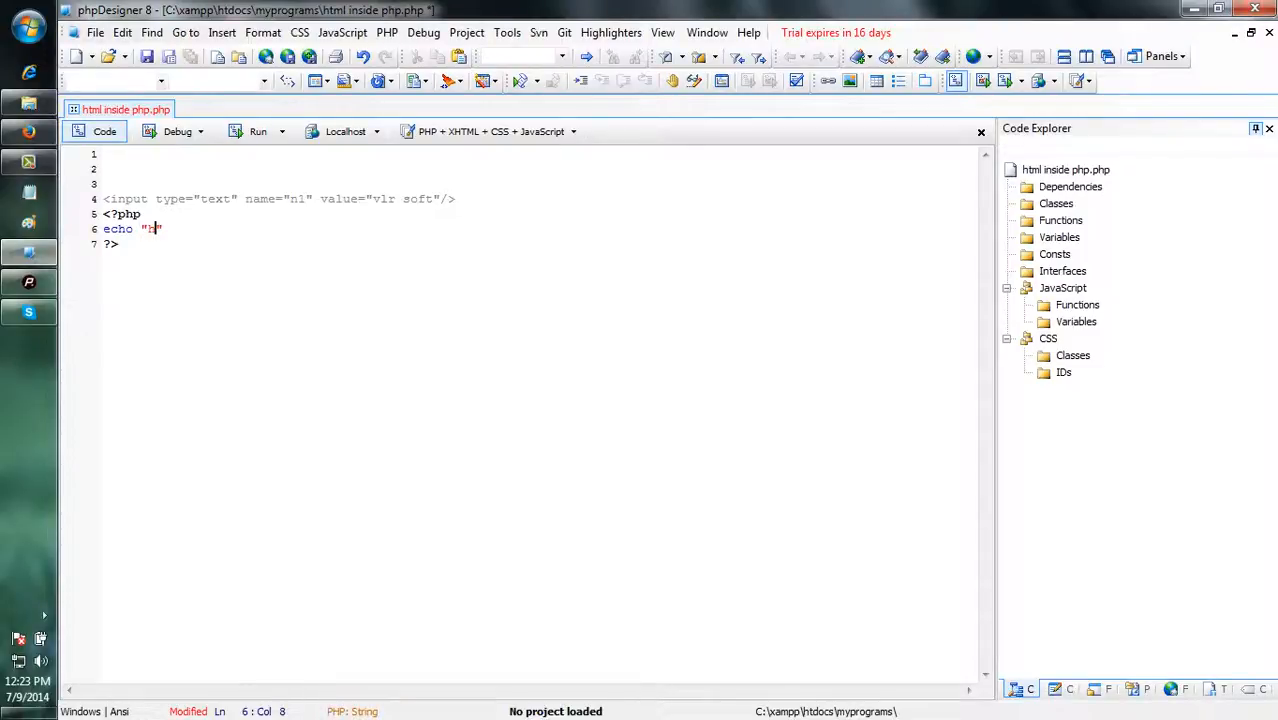
type("ai")
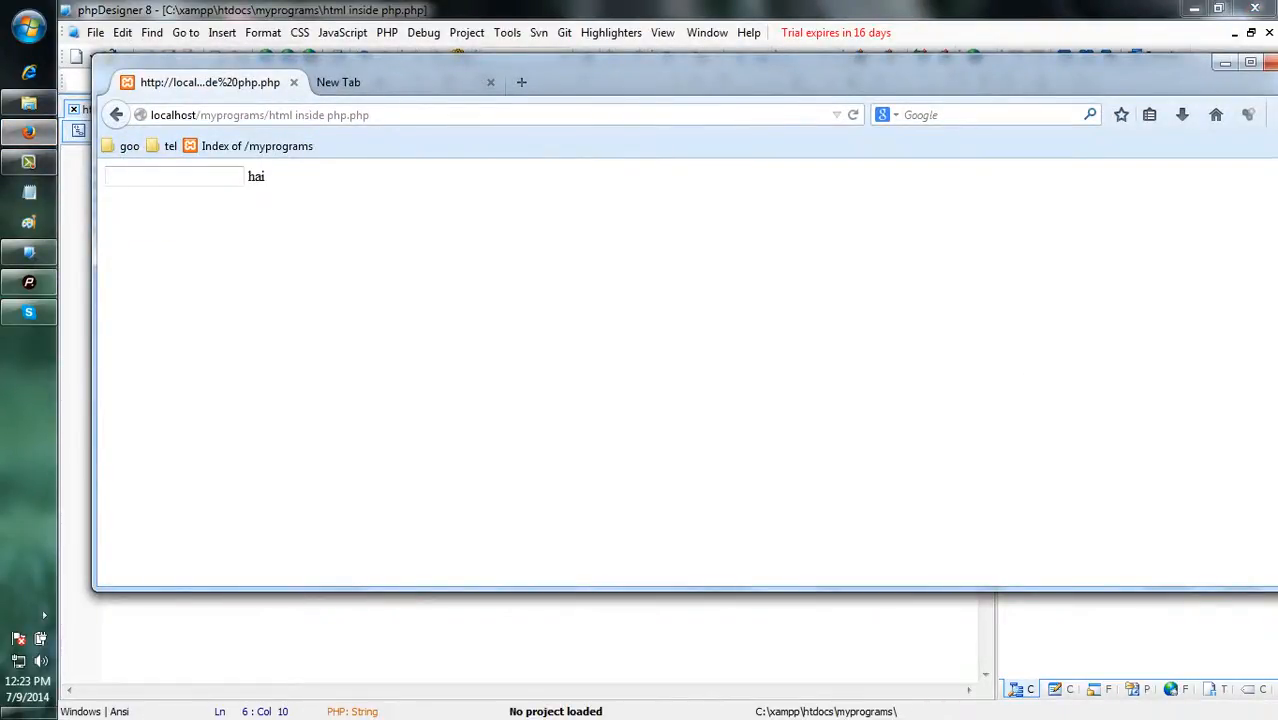
- Leave the Firefox preview and return to phpDesigner 8
left_click(175, 176)
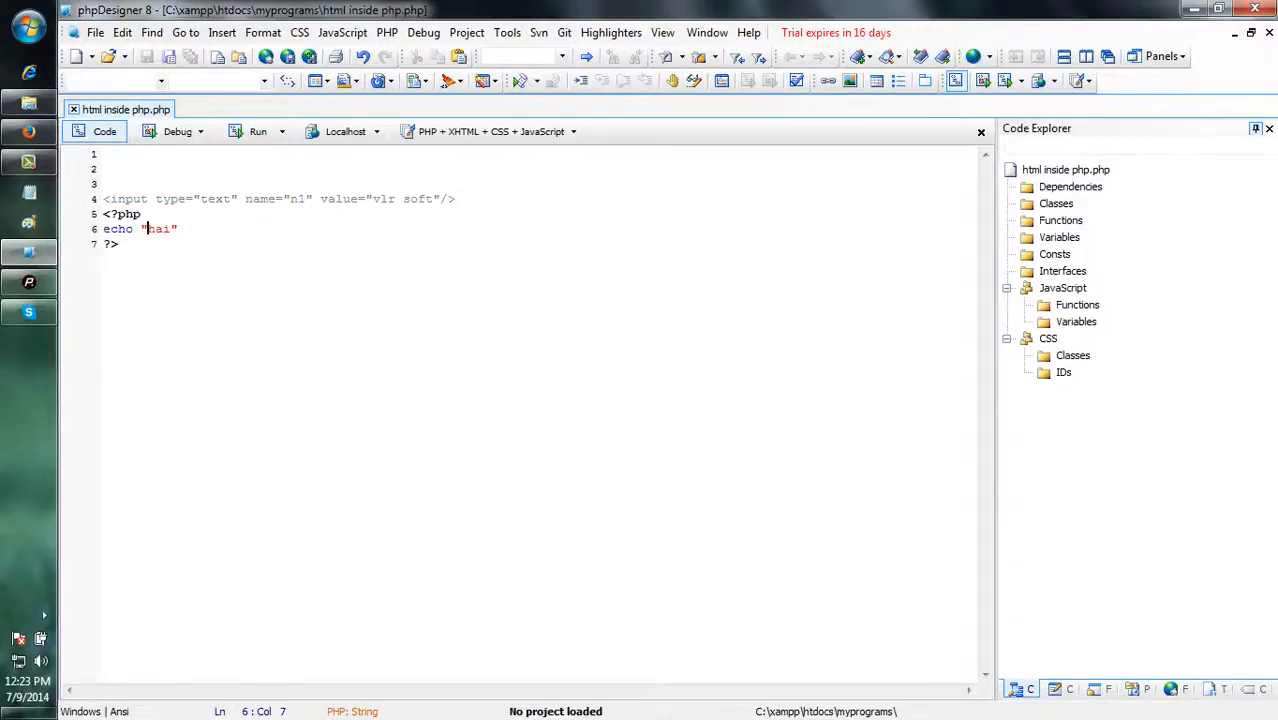
- Replace "hai" with the input tag, wrapped in single quotes in the echo
left_click_drag(104, 198, 455, 198)
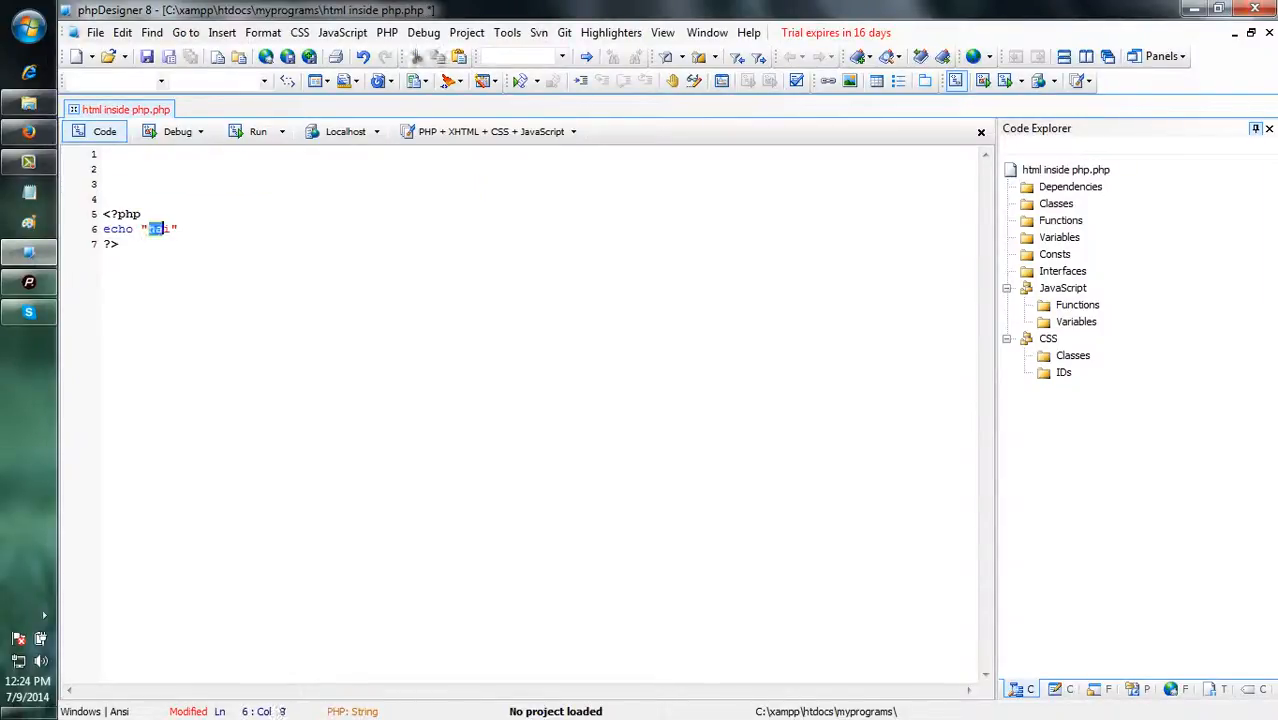
type("hai")
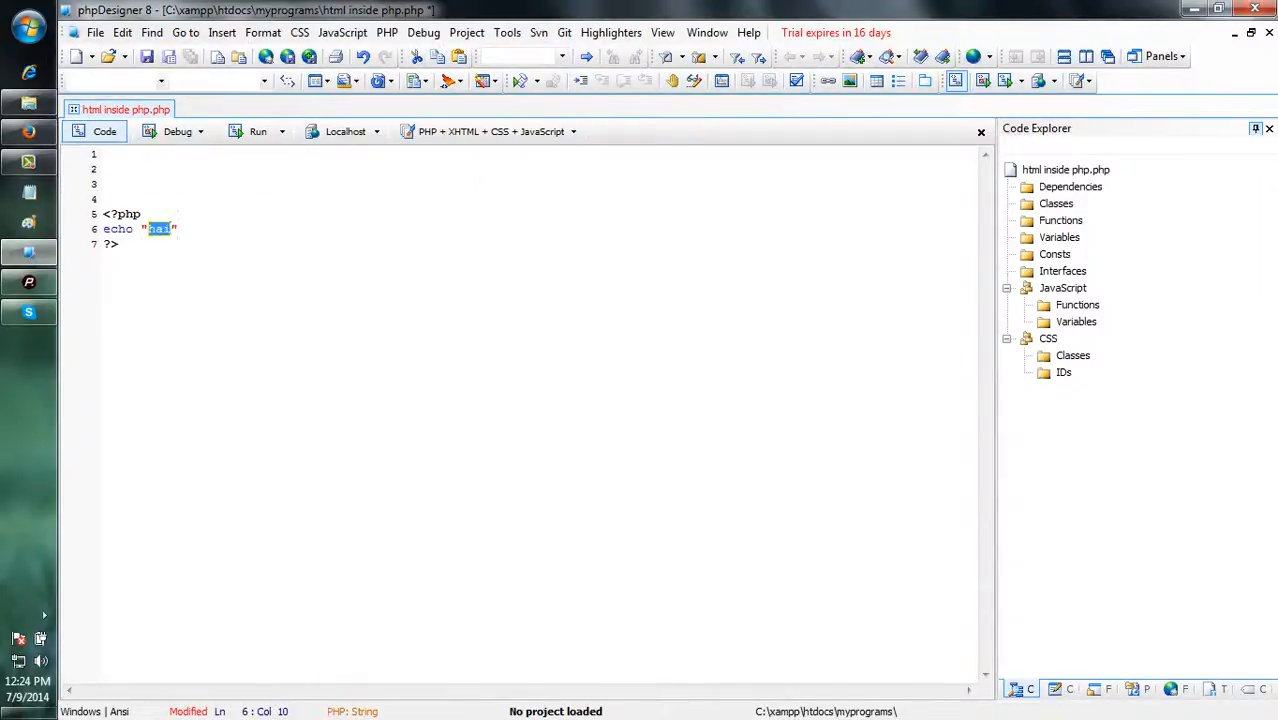
type("<input type=\"text\" name=\"n1\" value=\"vlr soft\"/>\"")
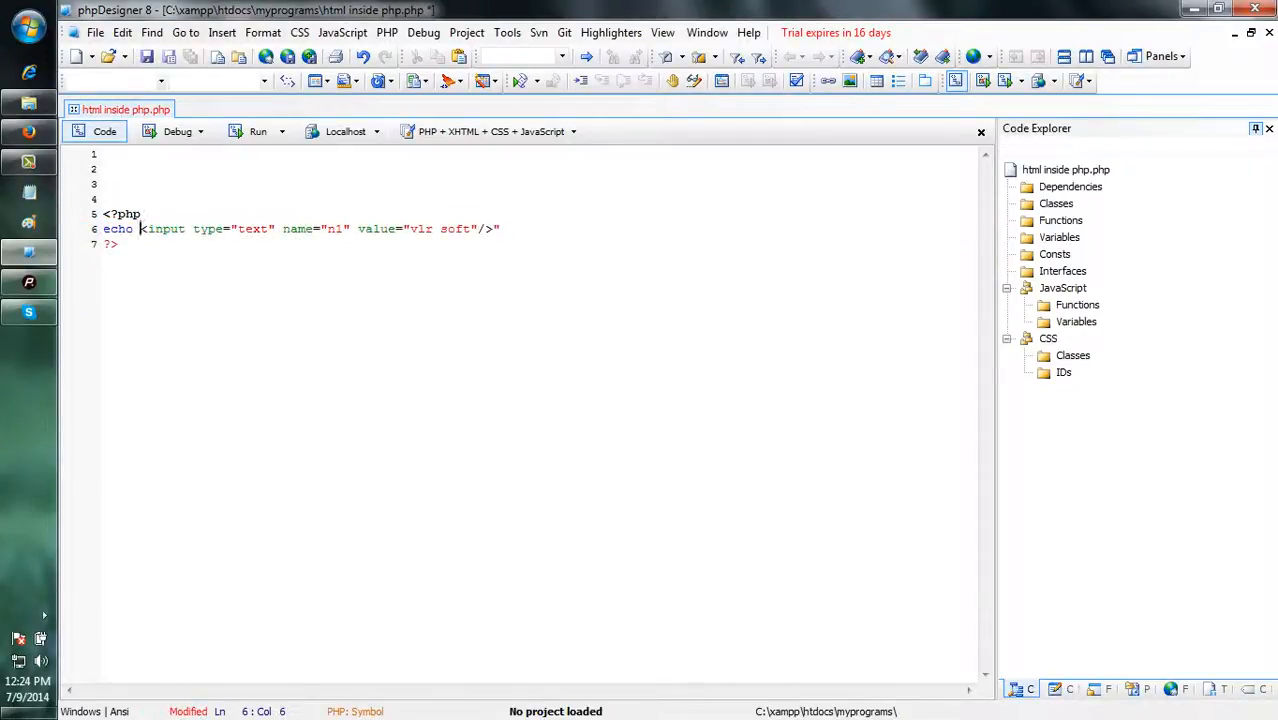
type("'")
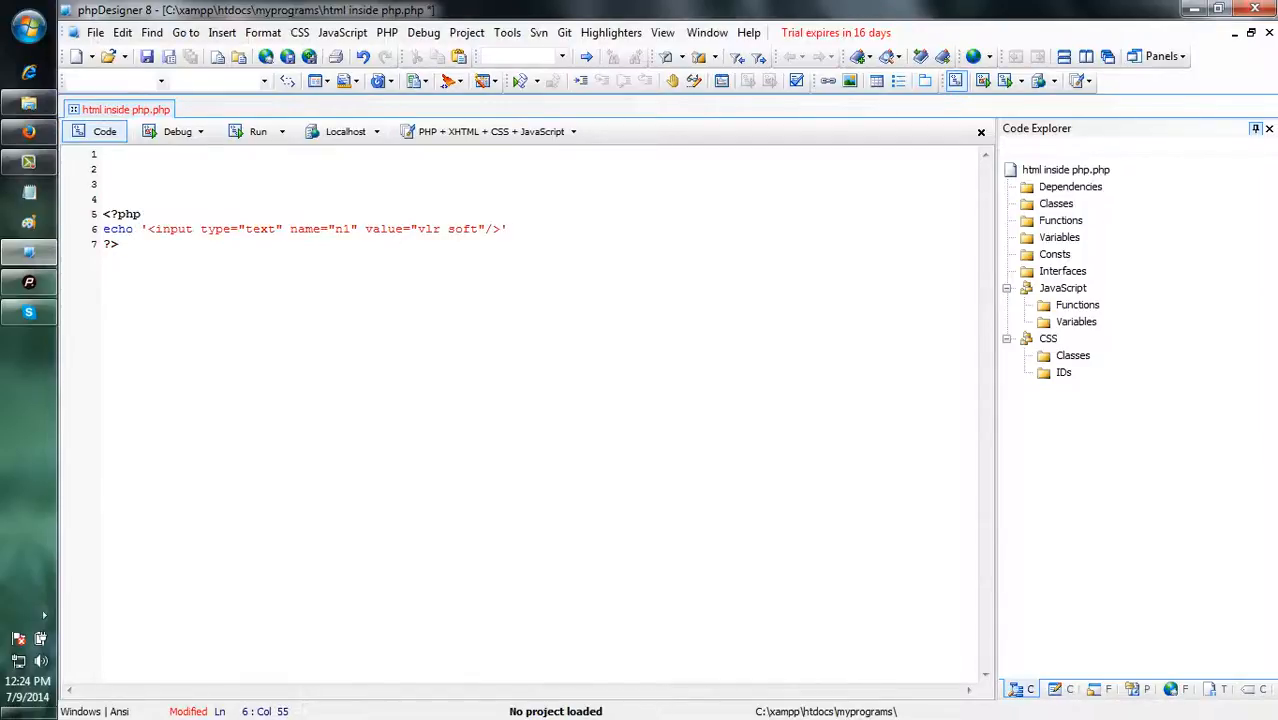
- Select and clear the single-quoted input tag to rework the echo with double quotes
left_click_drag(147, 228, 501, 228)
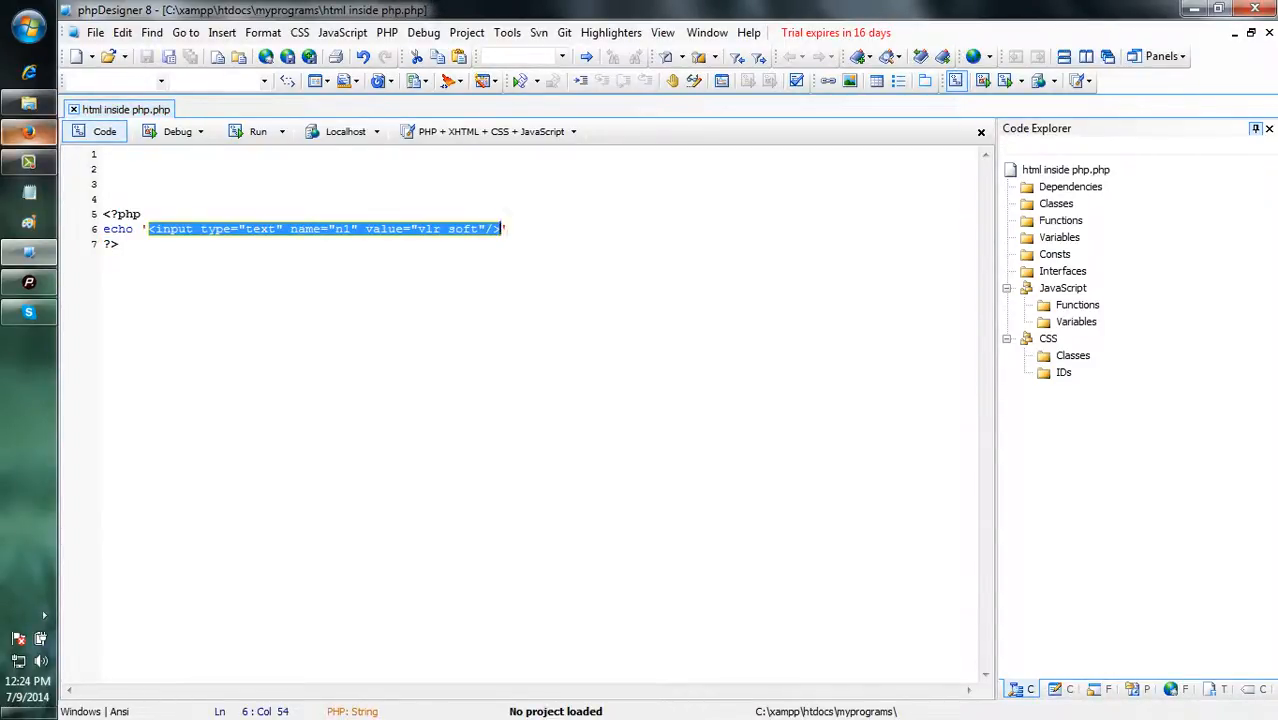
left_click(258, 131)
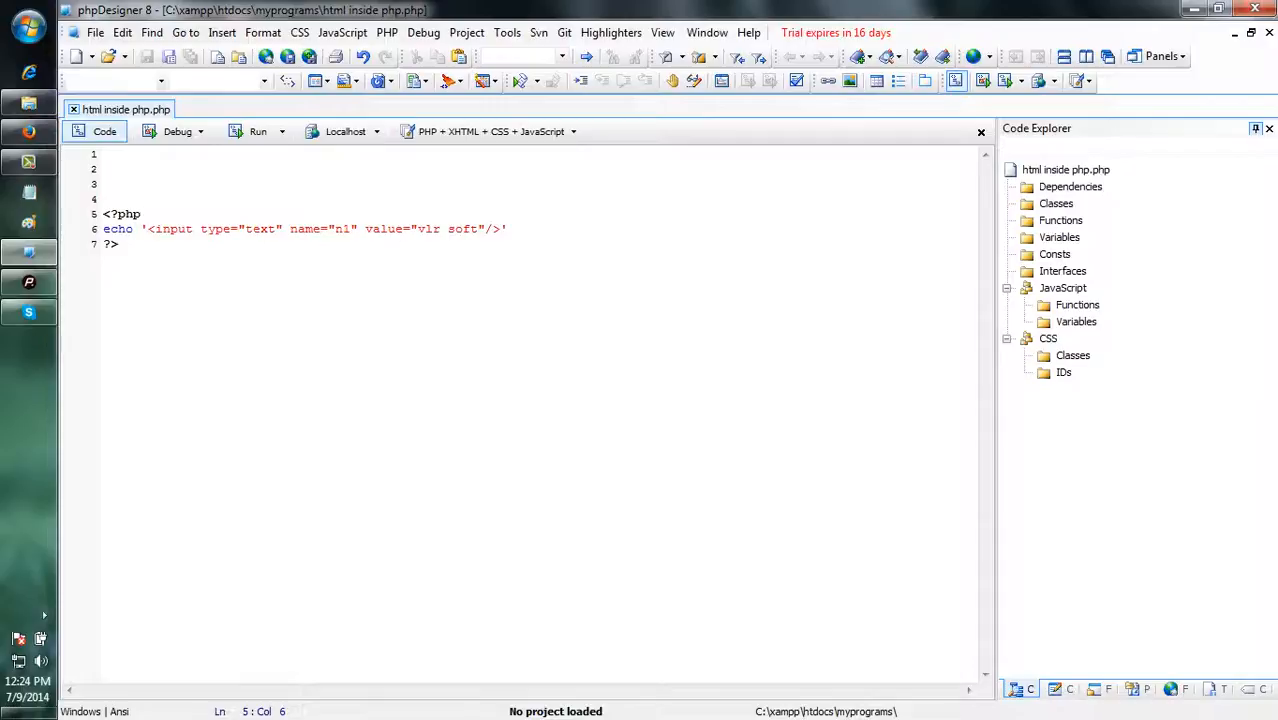
left_click(117, 243)
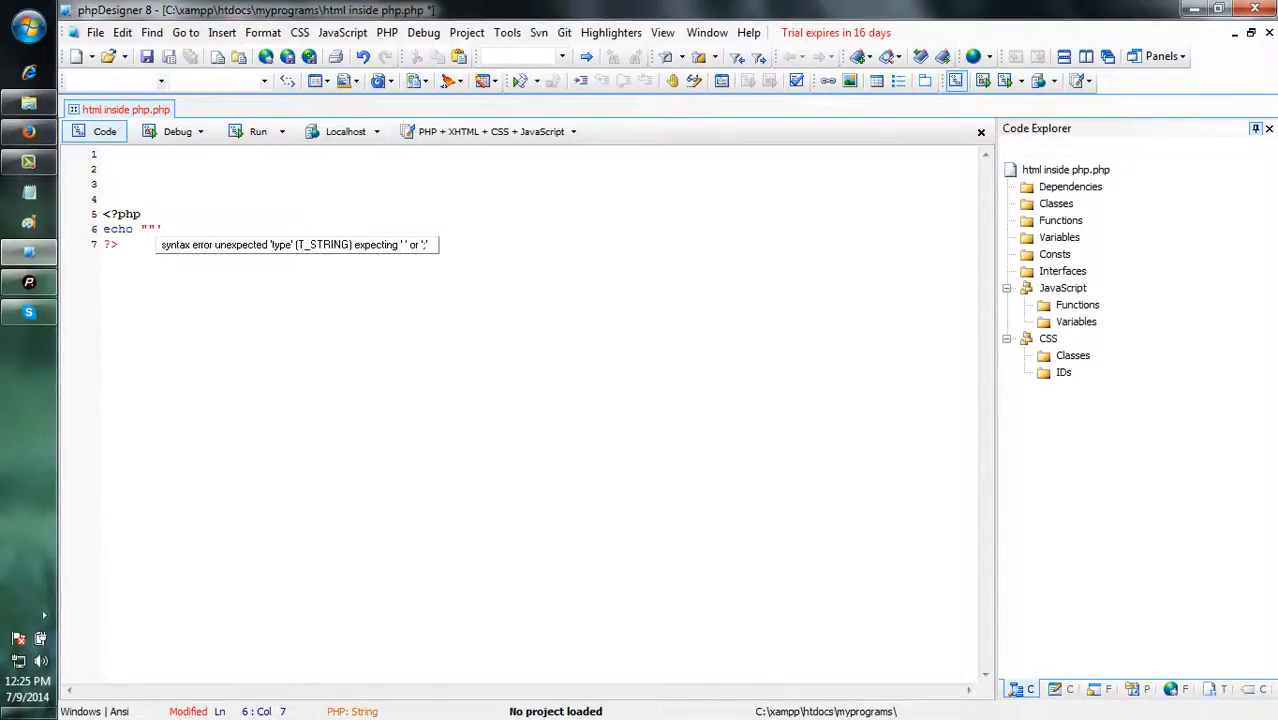
- Paste the input tag into the double quotes, remove the stray single quote, and escape inner quotes
type("<input type=\"text\" name=\"n1\" value=\"vlr soft\"/>")
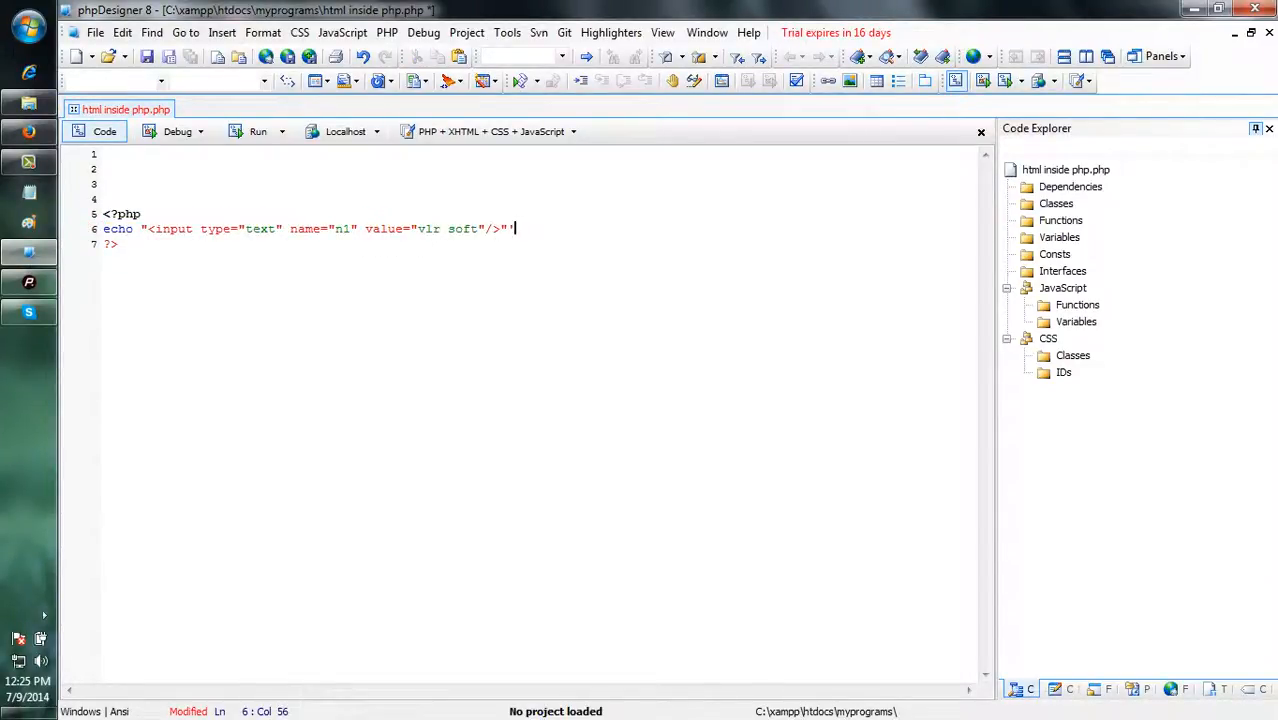
key("Backspace")
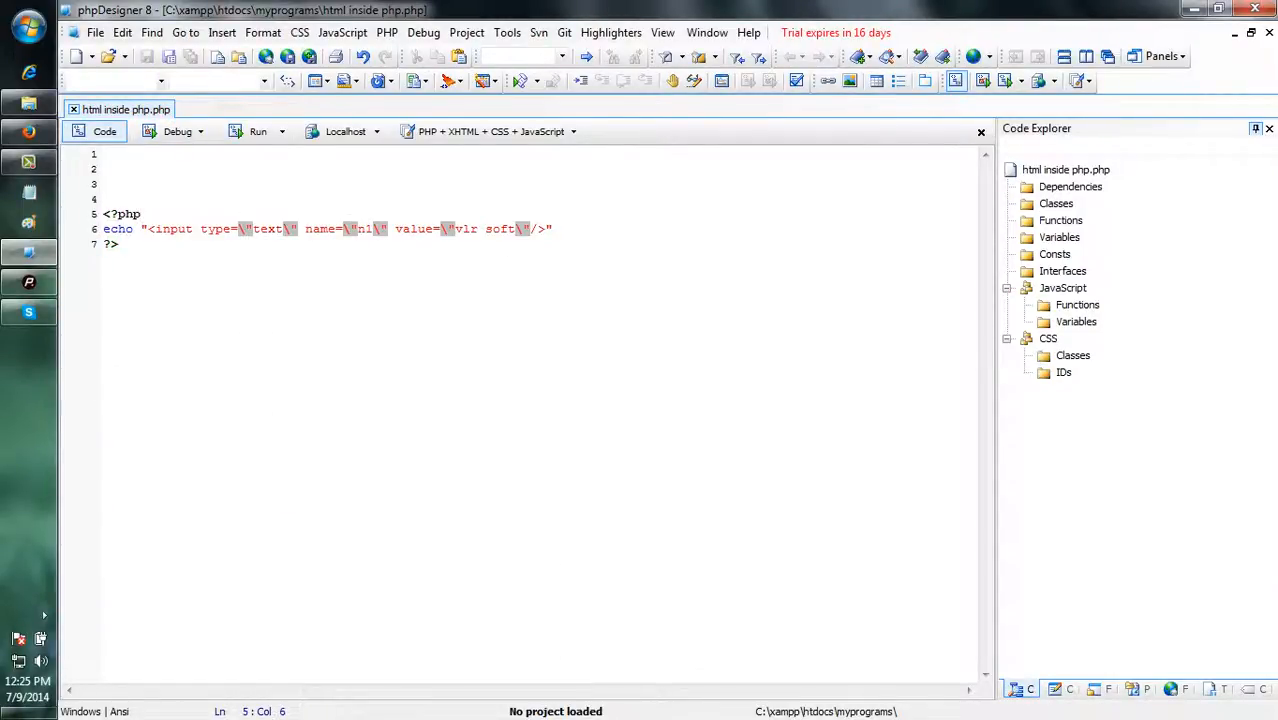
left_click(248, 228)
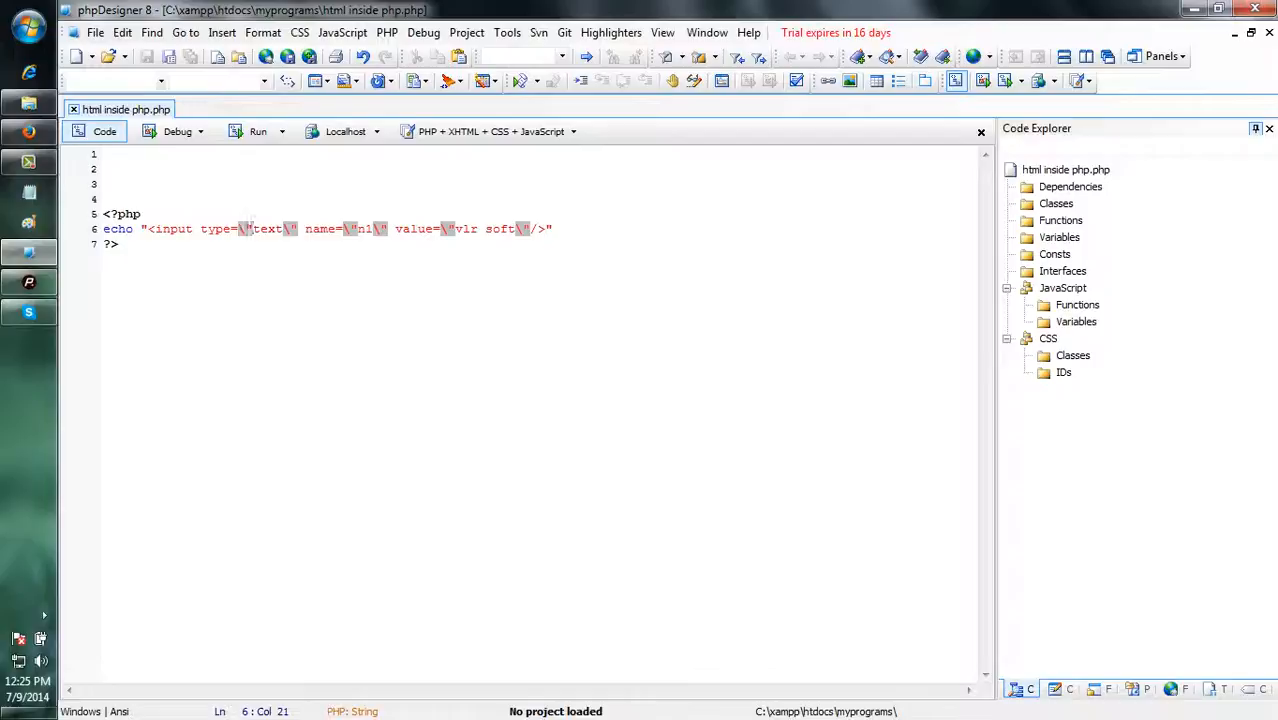